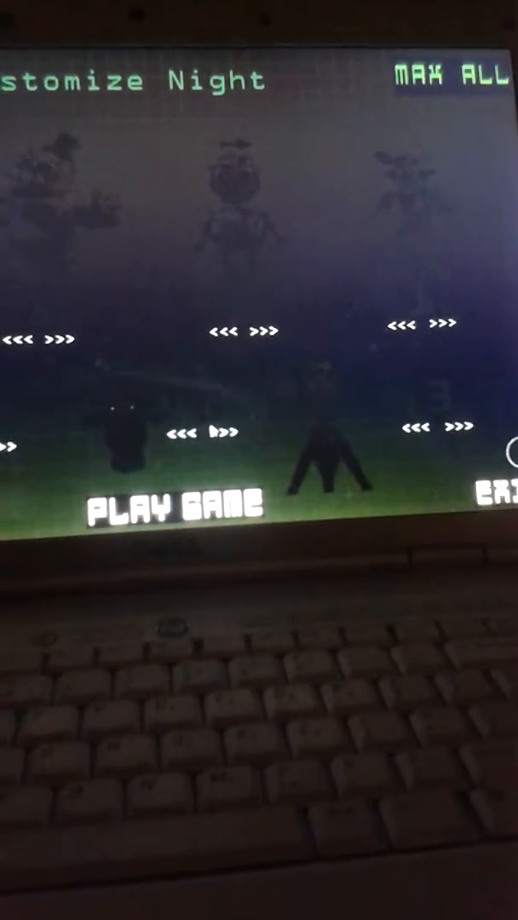
Begin the customized night from the Customize Night screen using PLAY GAME
left_click(170, 503)
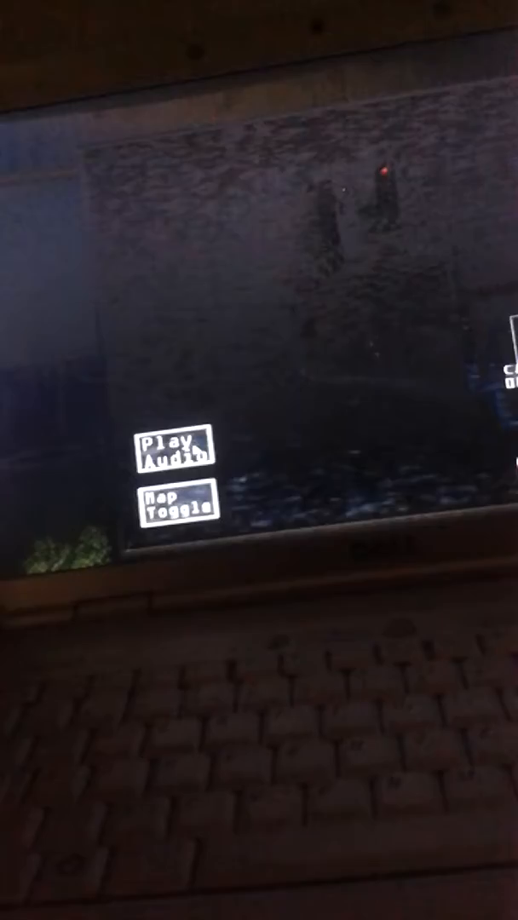
Trigger the audio lure on the current camera, which raises an audio error warning
left_click(184, 449)
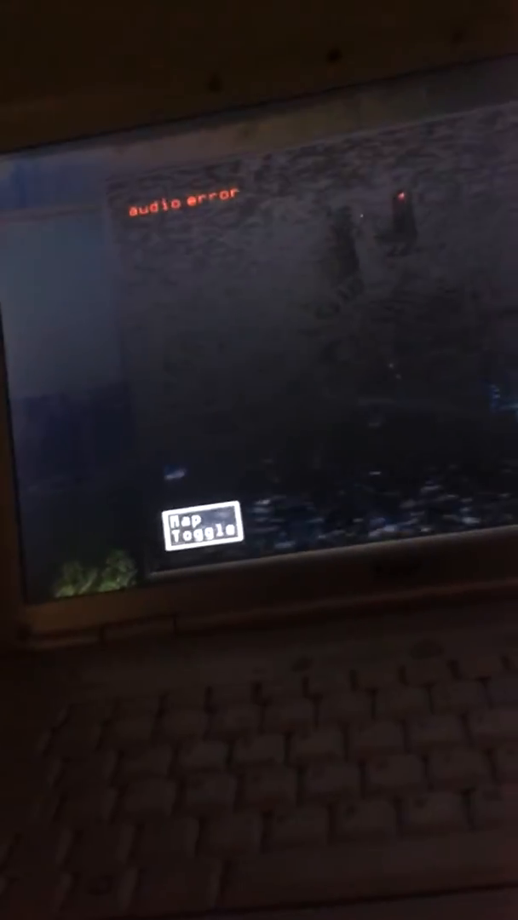